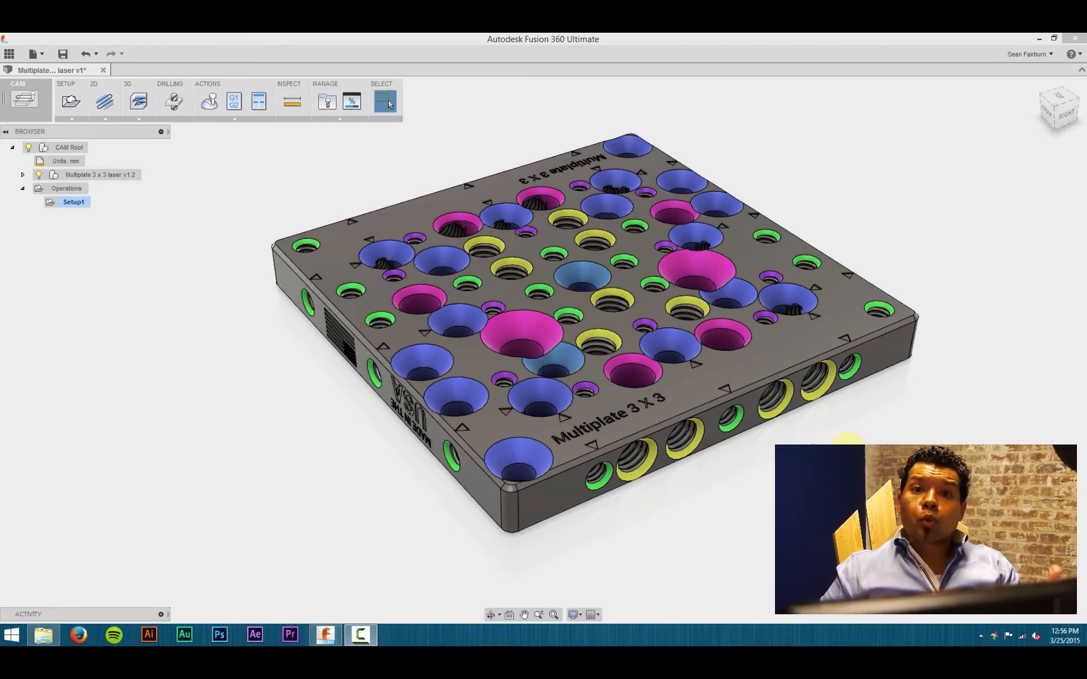
Select Setup1 and add a 2D Face operation to it.
left_click(66, 188)
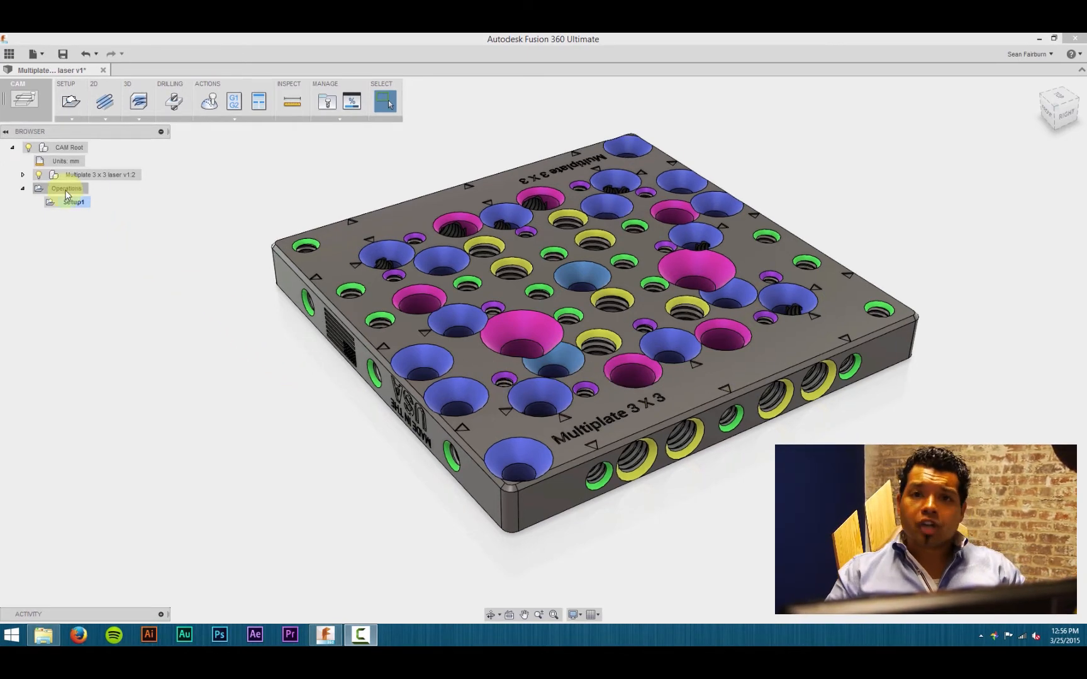
left_click(72, 202)
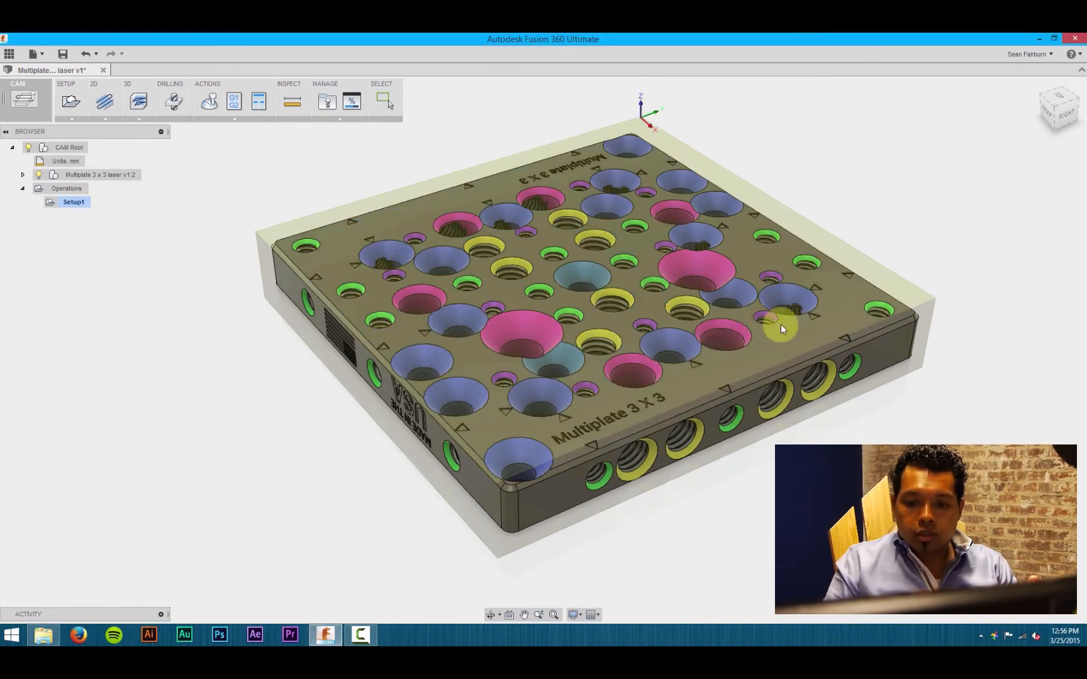
left_click(104, 101)
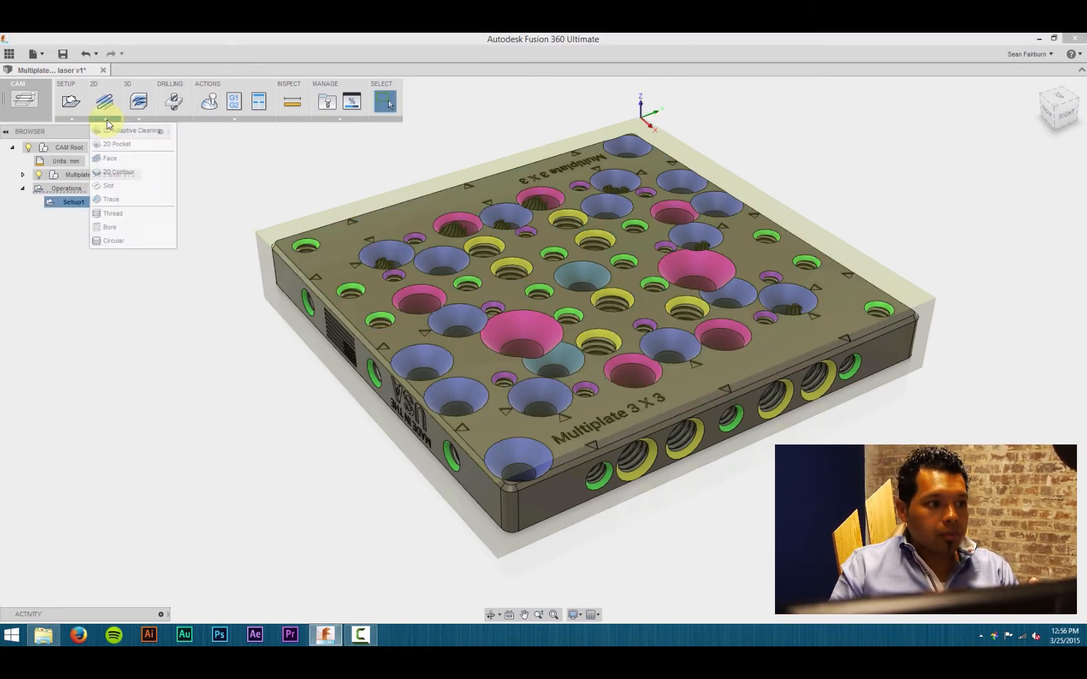
mouse_move(116, 158)
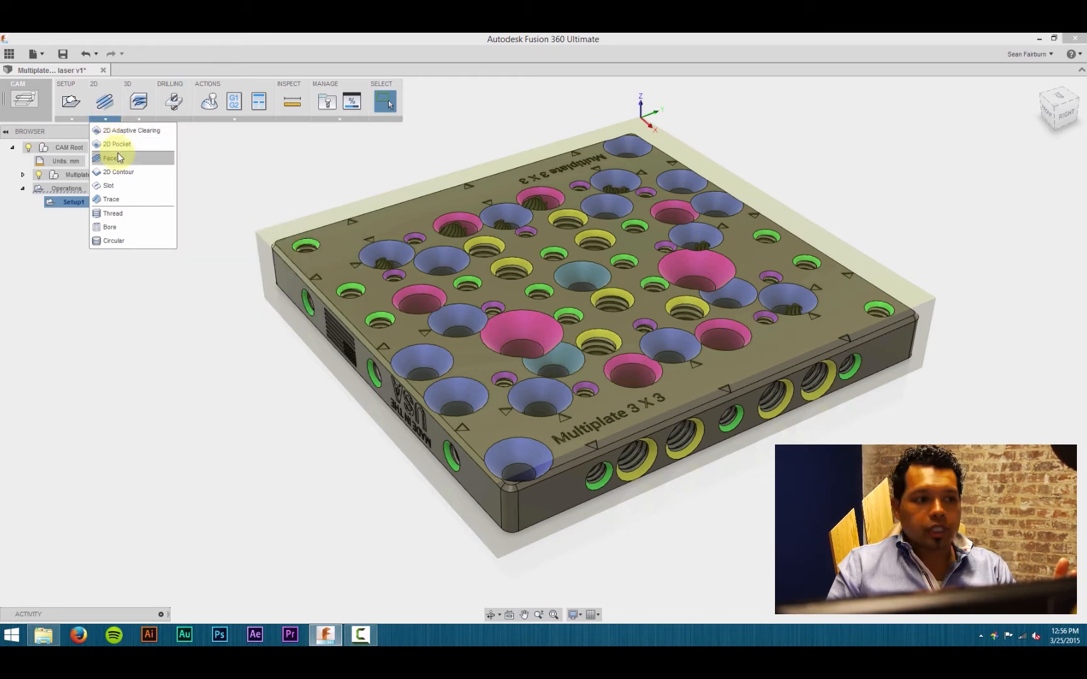
left_click(109, 158)
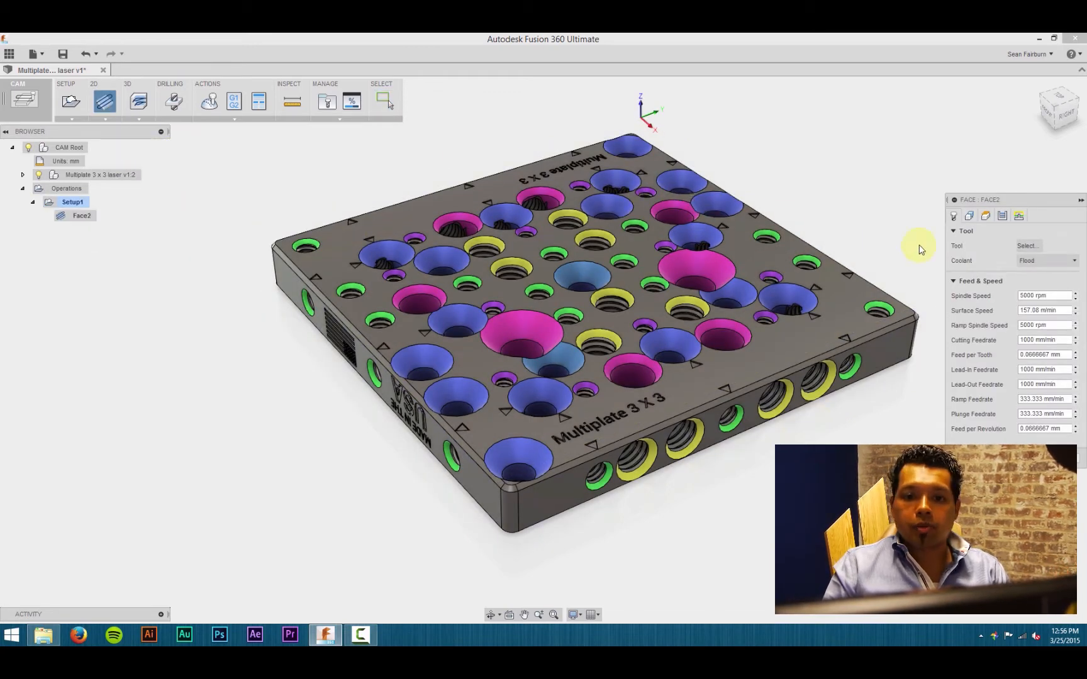
Pick the face mill for Face2 from the cloud tool library.
left_click(1027, 245)
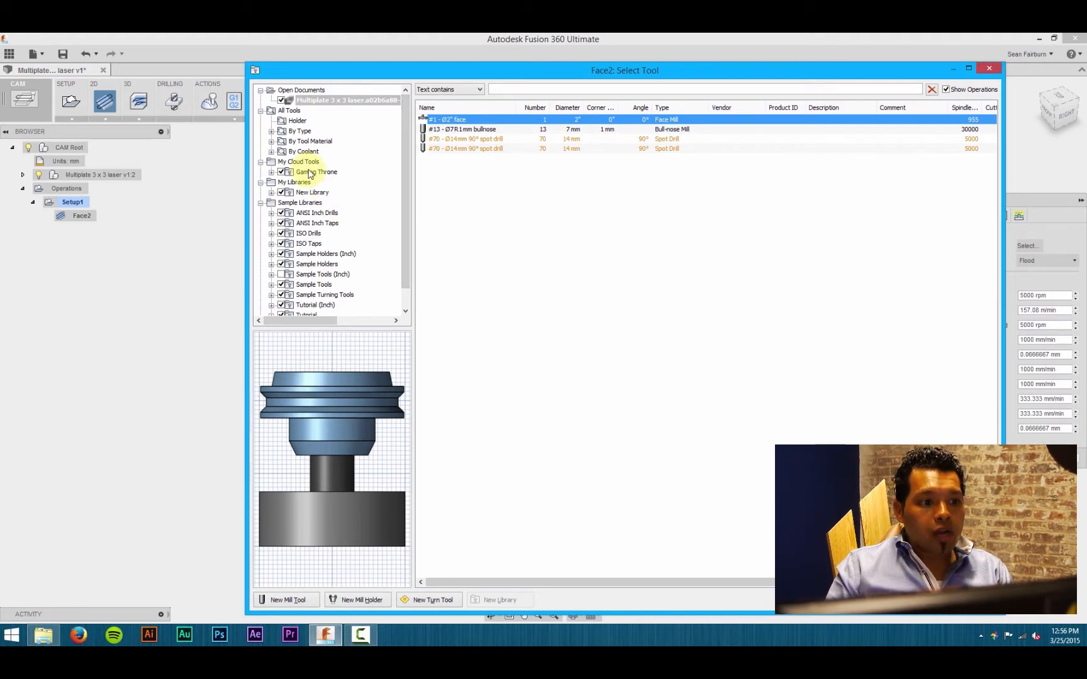
left_click(316, 172)
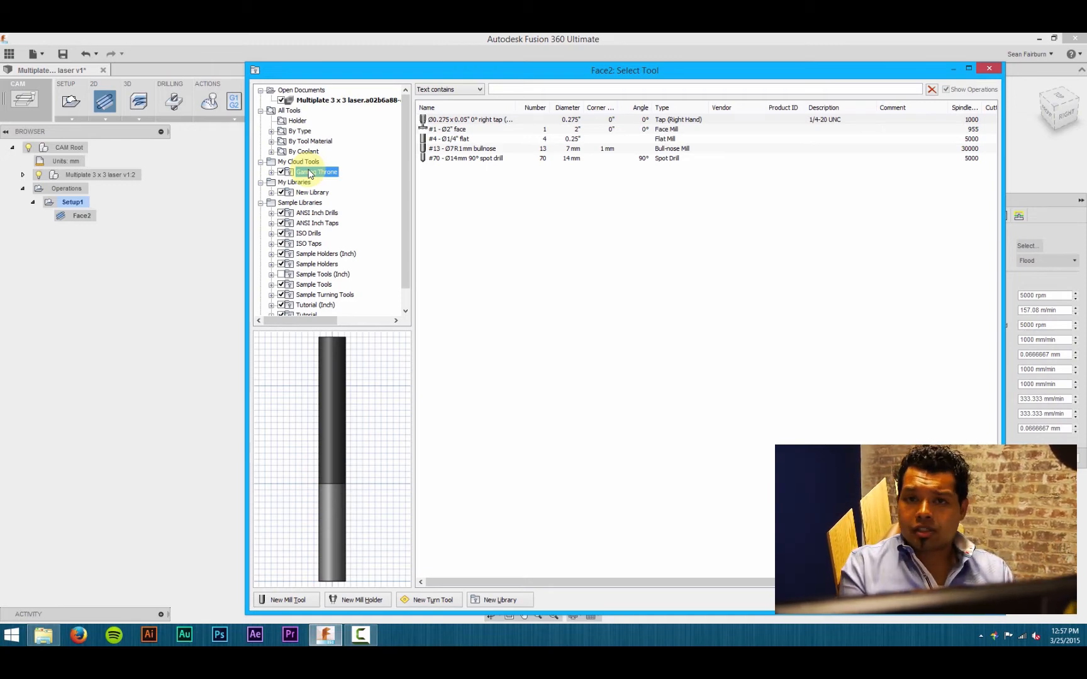
left_click(448, 129)
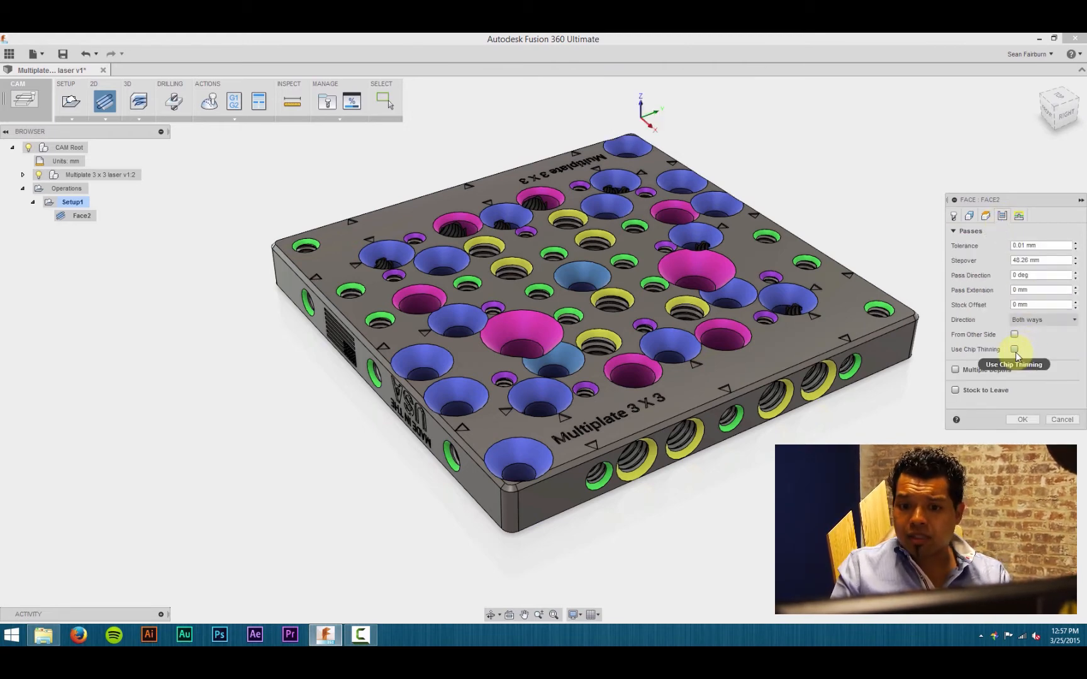
Enable Use Chip Thinning for Face2's passes and generate the facing toolpath.
left_click(1014, 349)
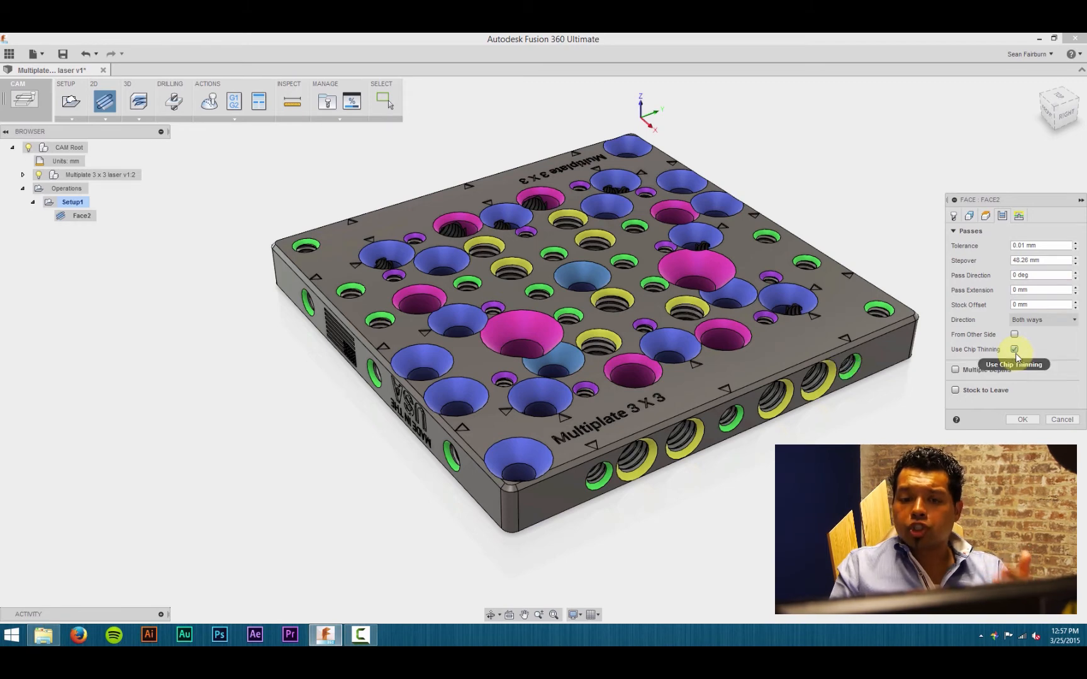
left_click(1021, 419)
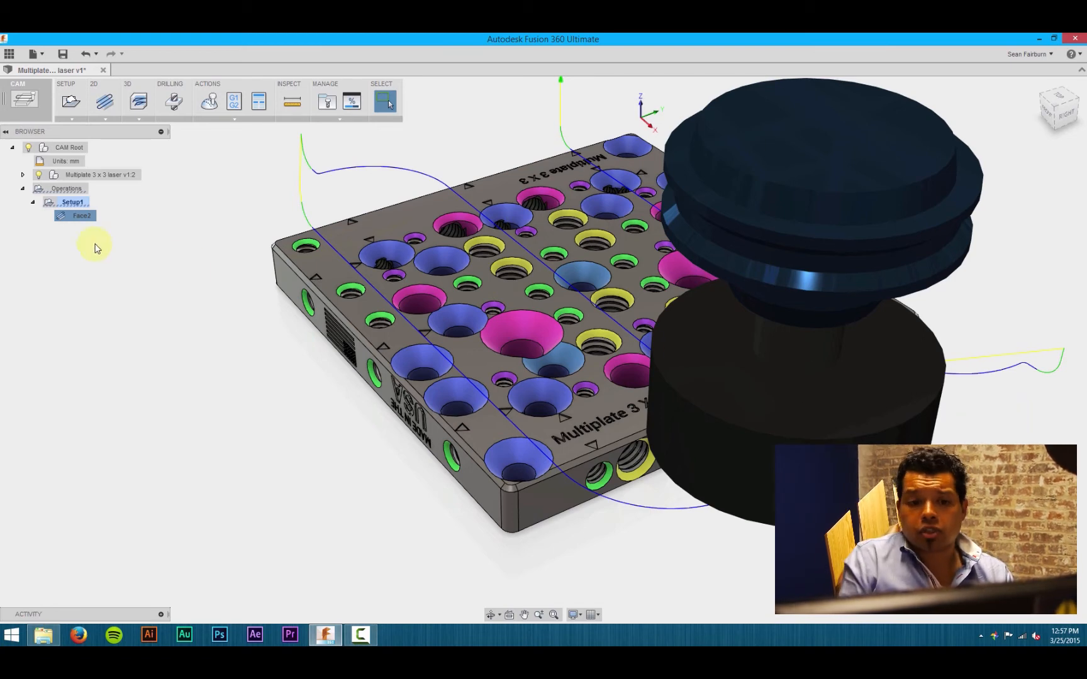
right_click(73, 202)
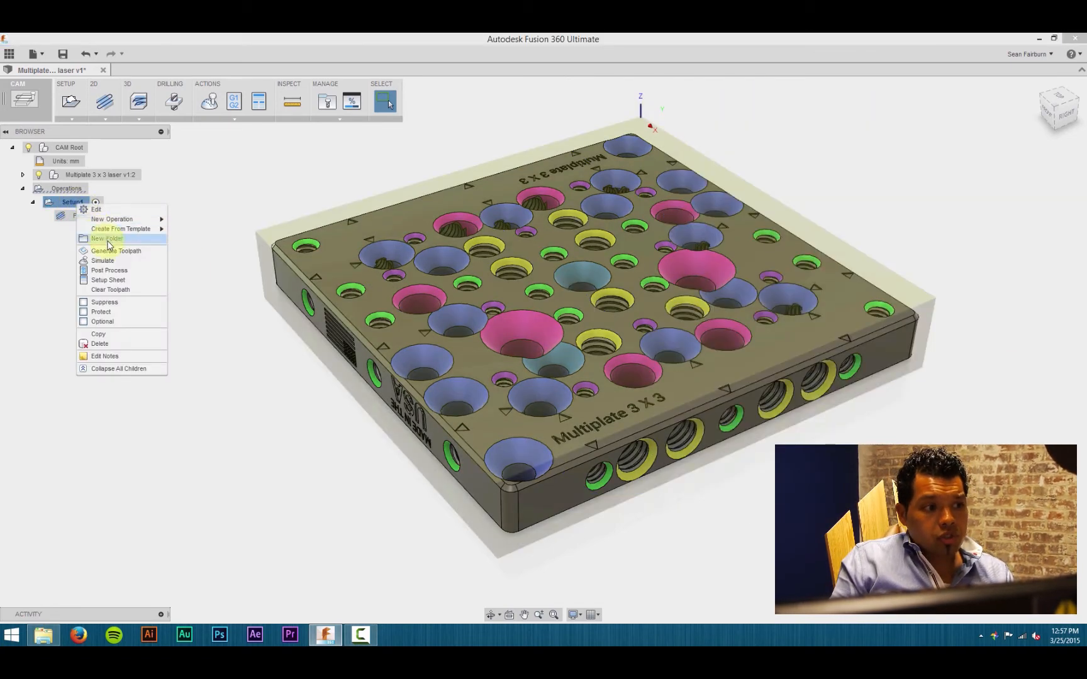
left_click(101, 260)
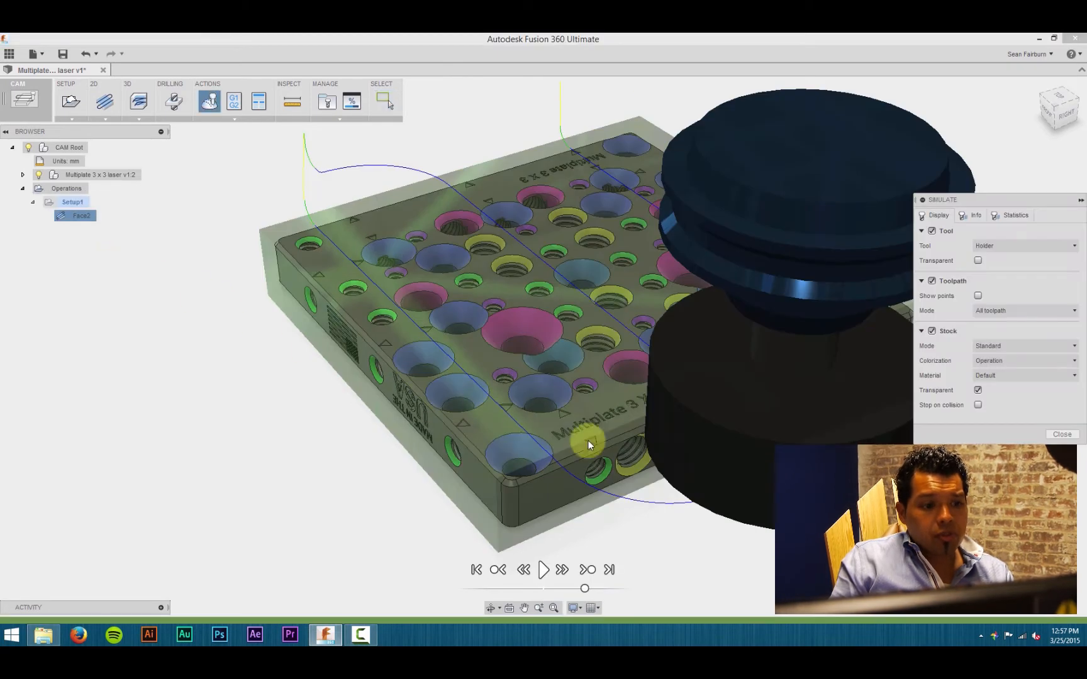
left_click(544, 569)
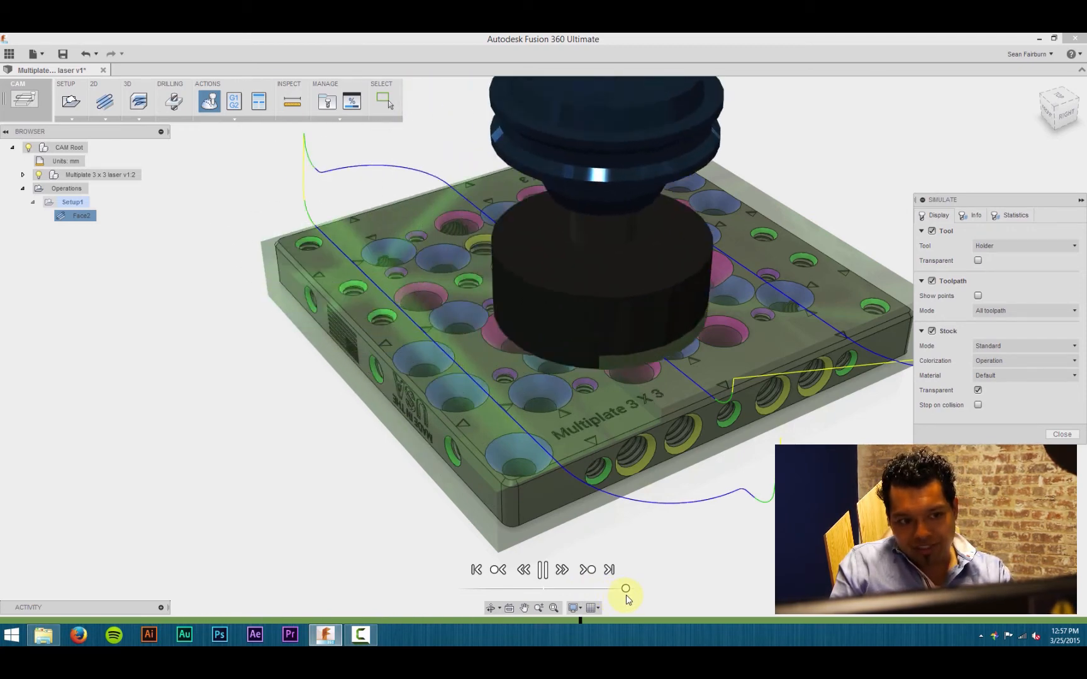
left_click(543, 570)
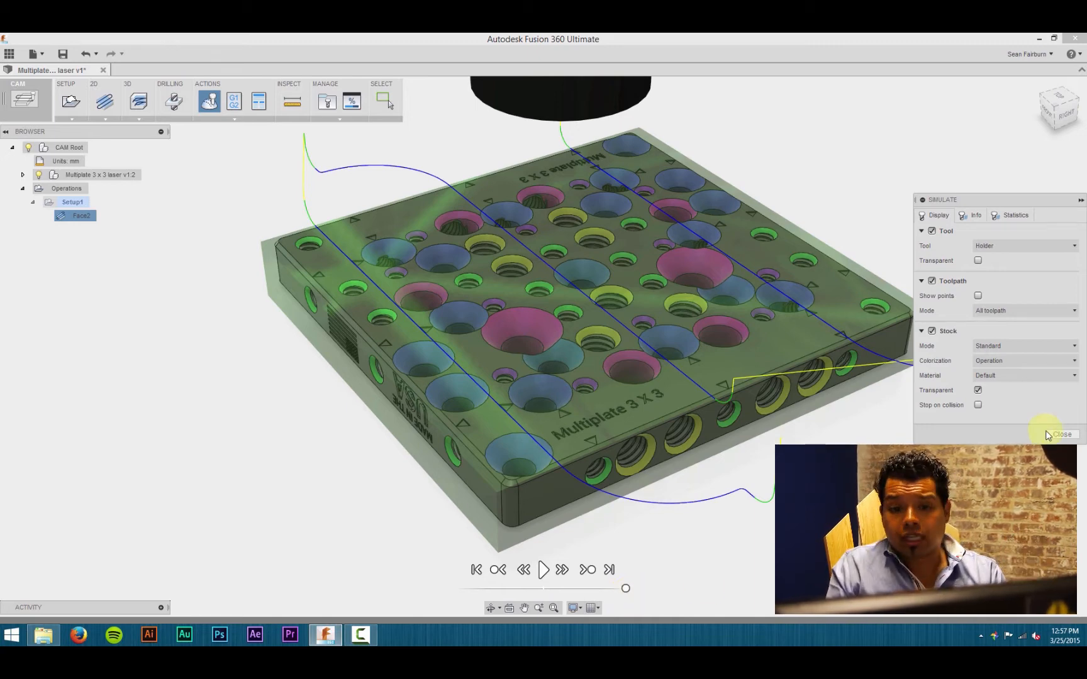
left_click(1062, 434)
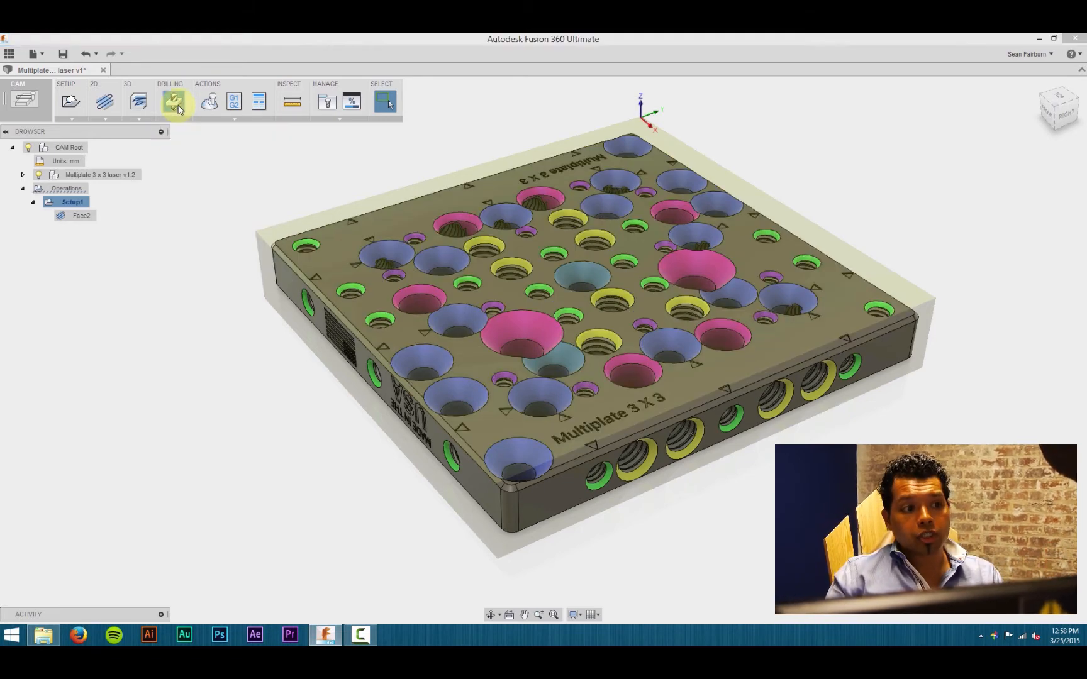
Add the Drill5 drilling operation and open its tool selection.
left_click(174, 102)
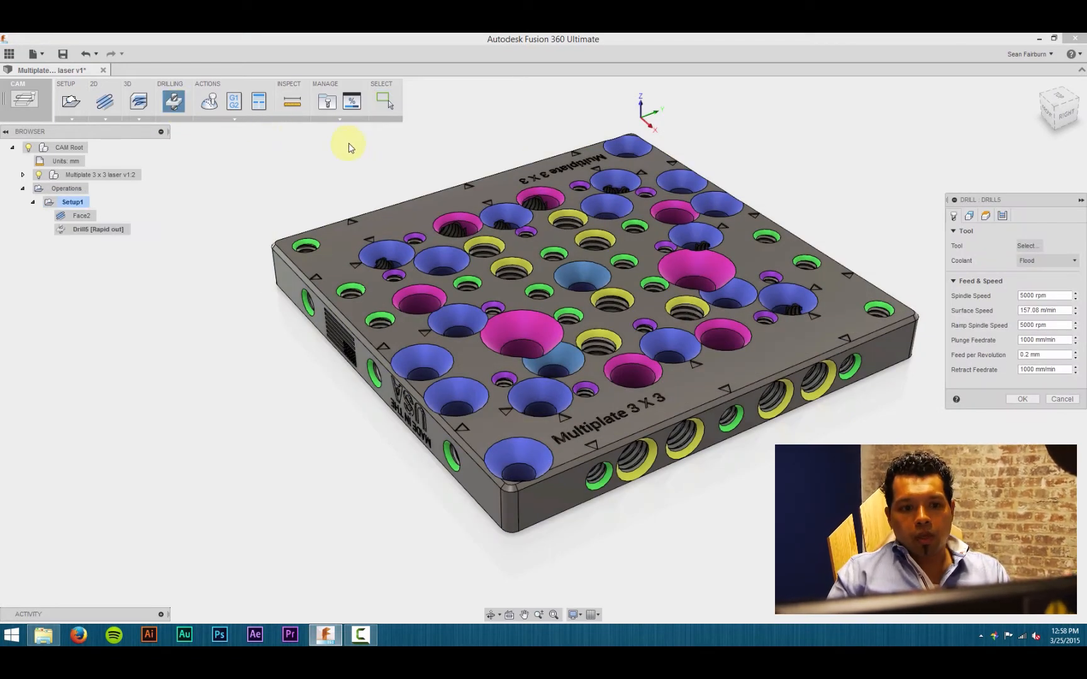
mouse_move(560, 168)
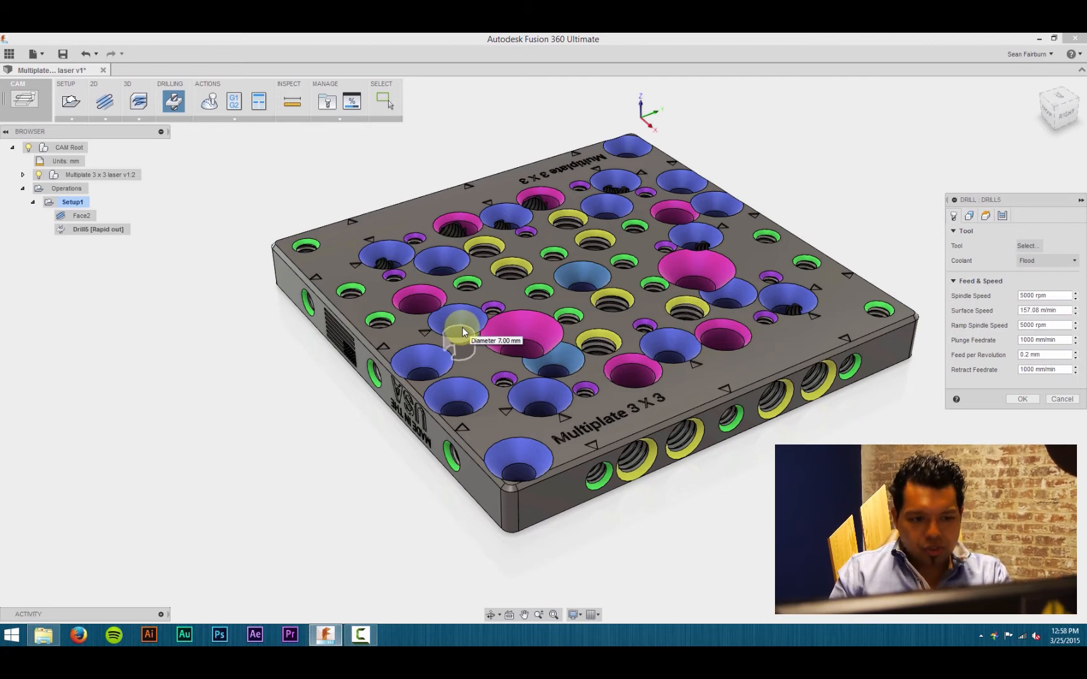
mouse_move(853, 237)
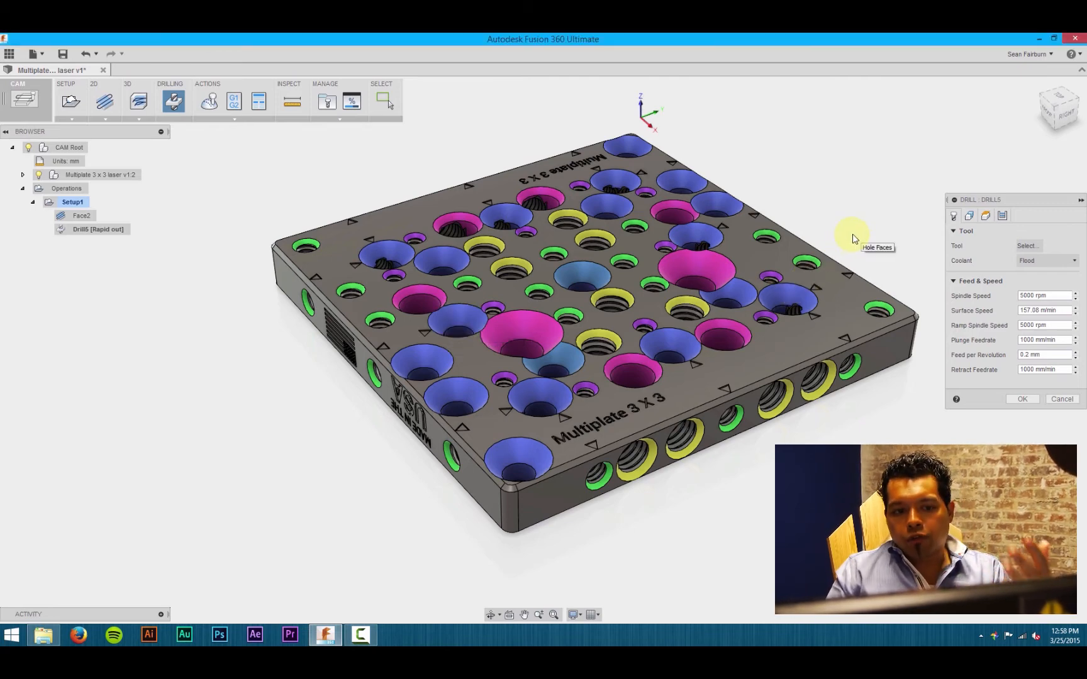
mouse_move(901, 244)
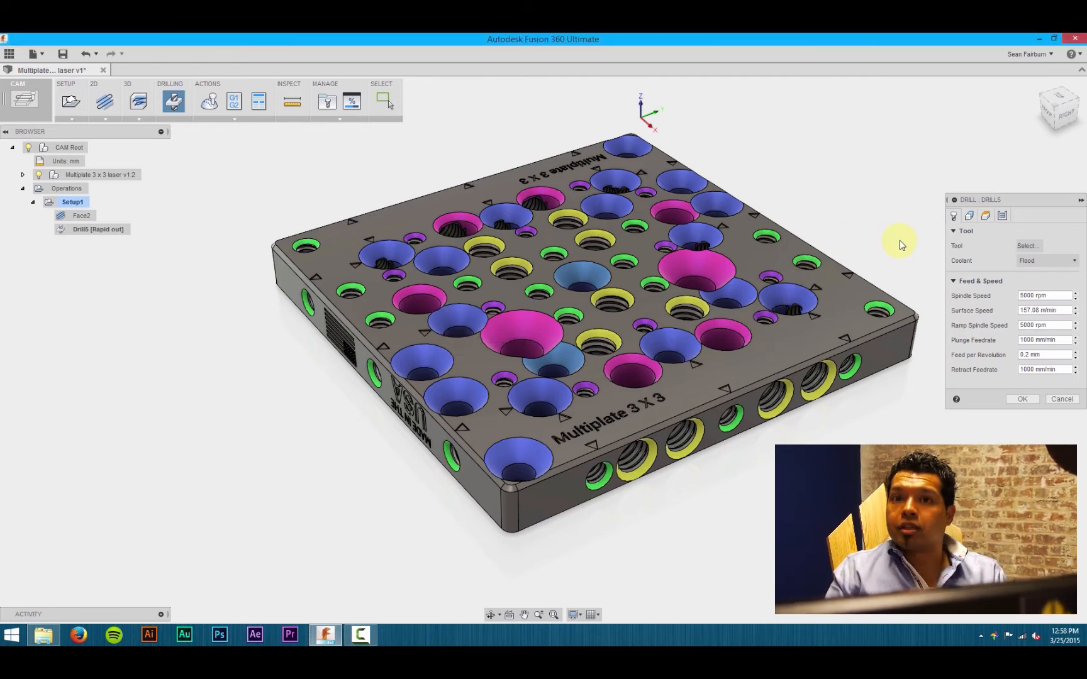
left_click(1027, 246)
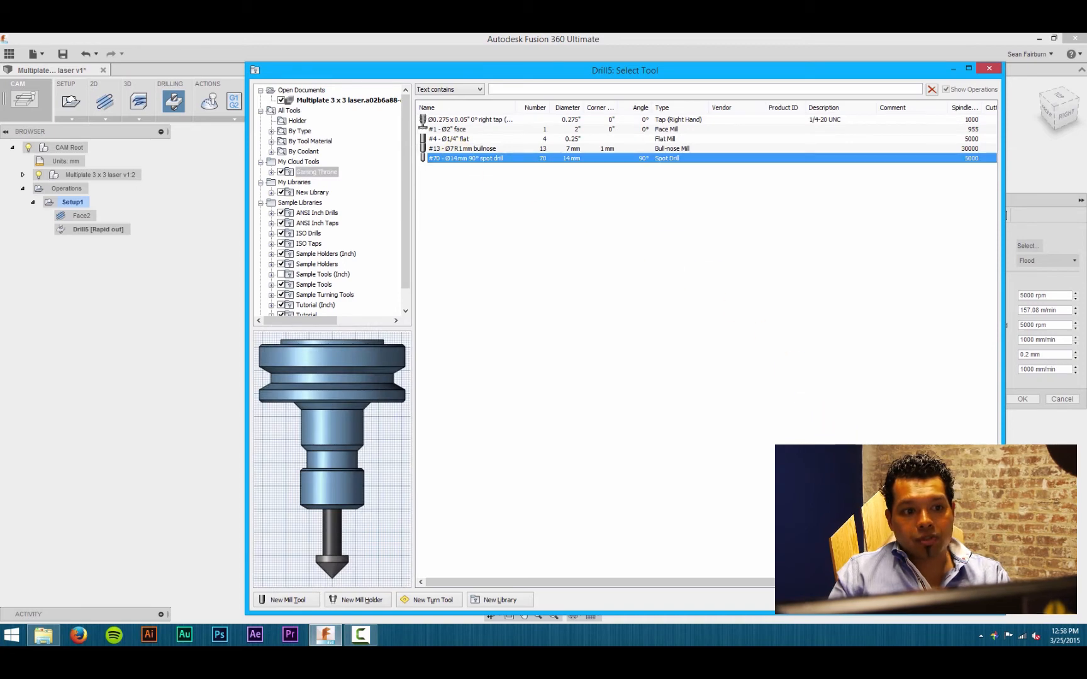
Confirm the Ø14mm spot drill, target same-diameter holes, and generate Drill5's toolpath.
left_click(1021, 399)
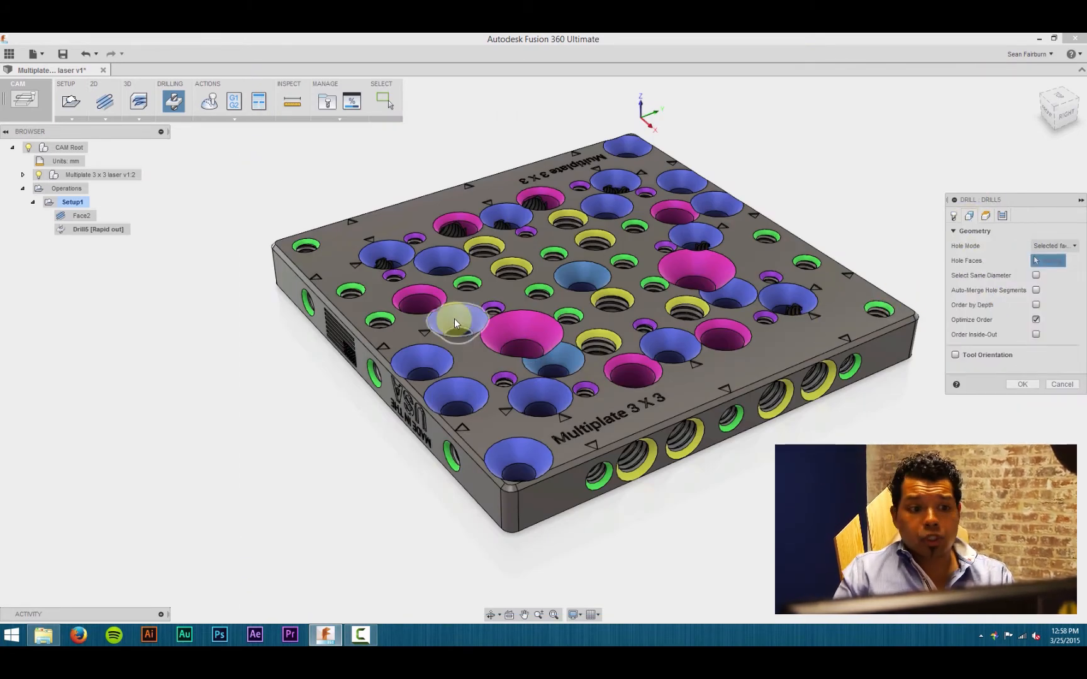
left_click(450, 318)
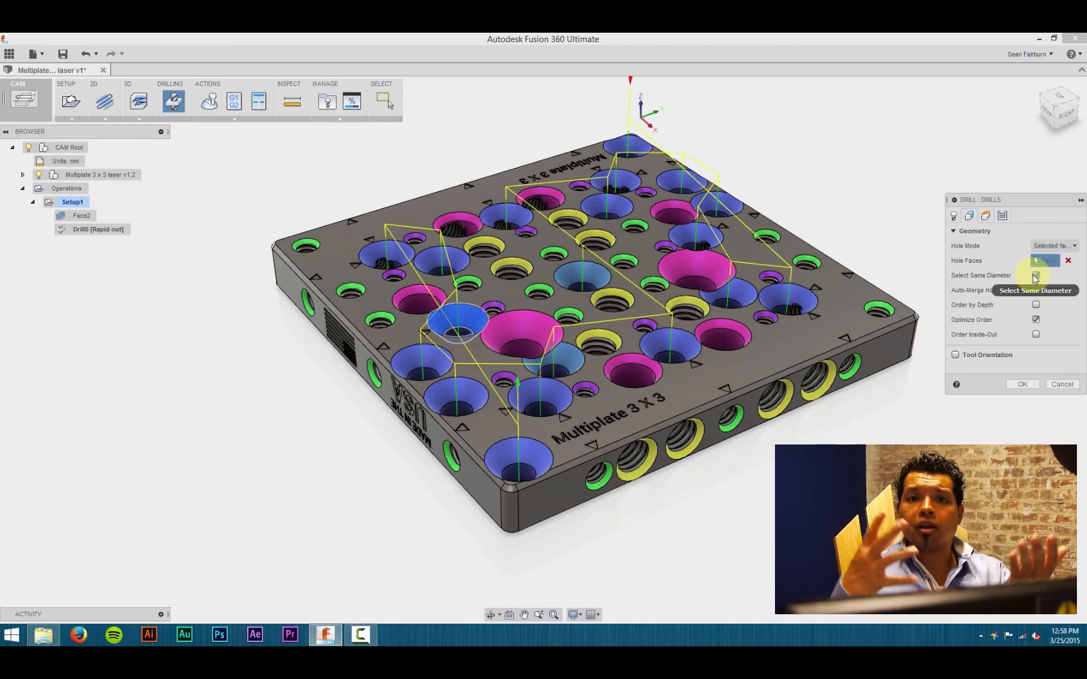
mouse_move(1036, 276)
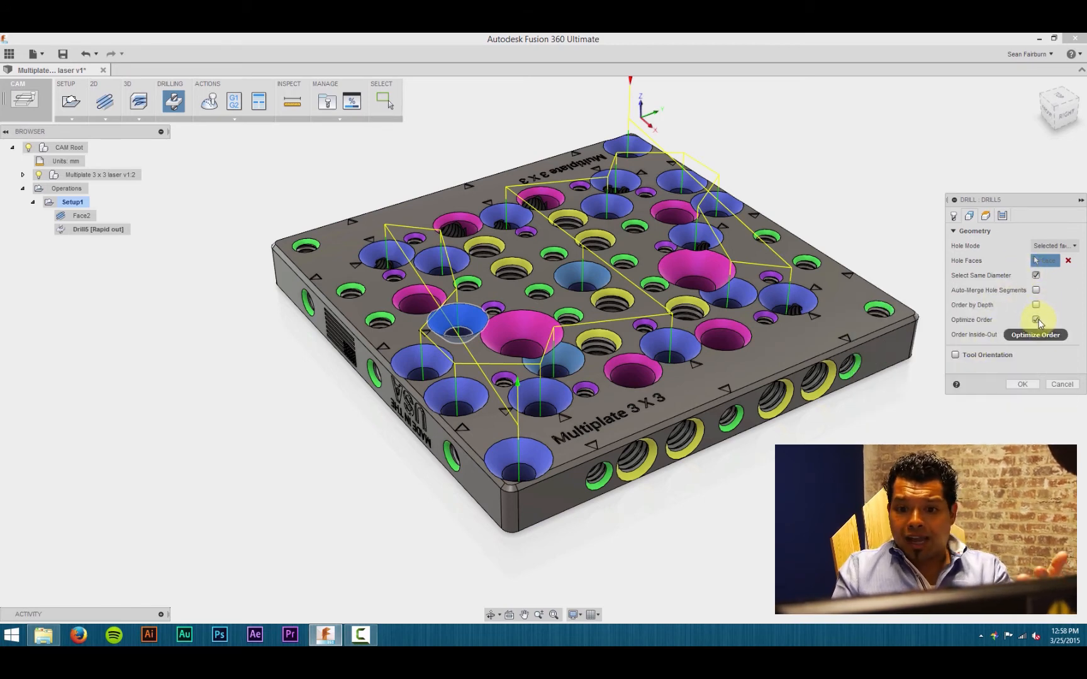
left_click(1022, 384)
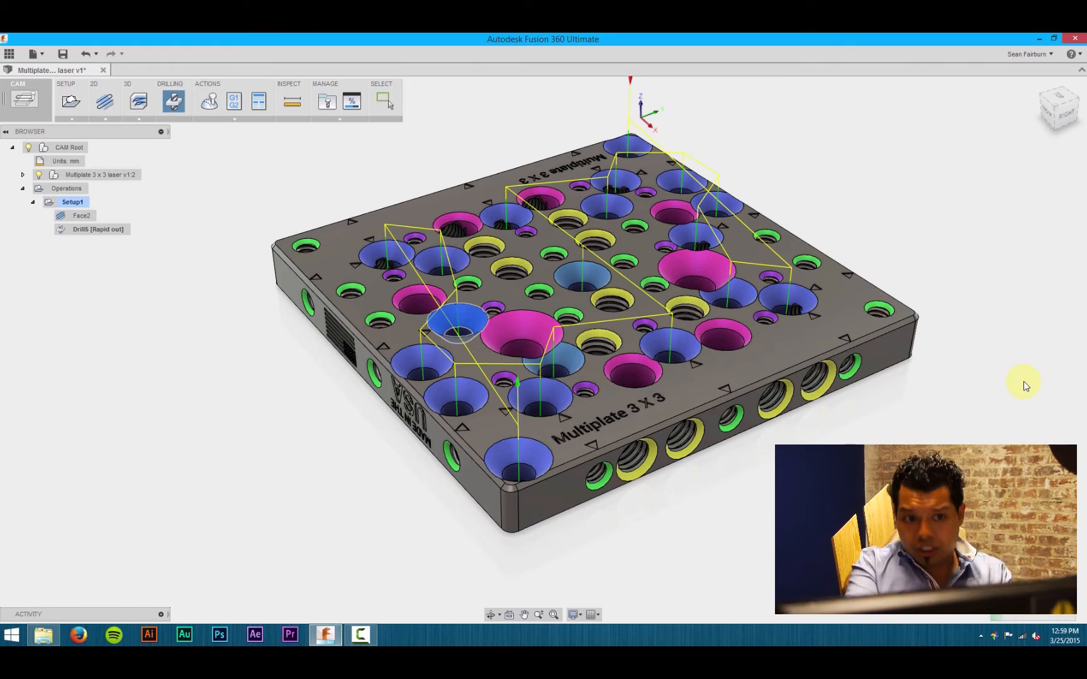
left_click(97, 229)
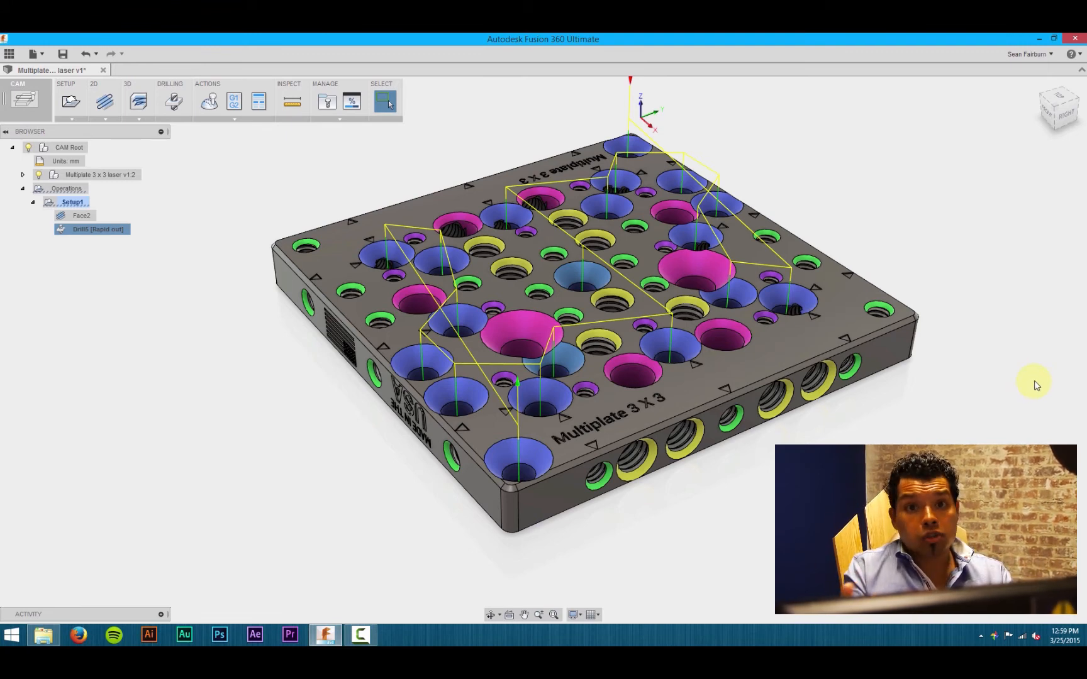
Start the Drill6 operation with the #70 spot drill from the library.
left_click(175, 100)
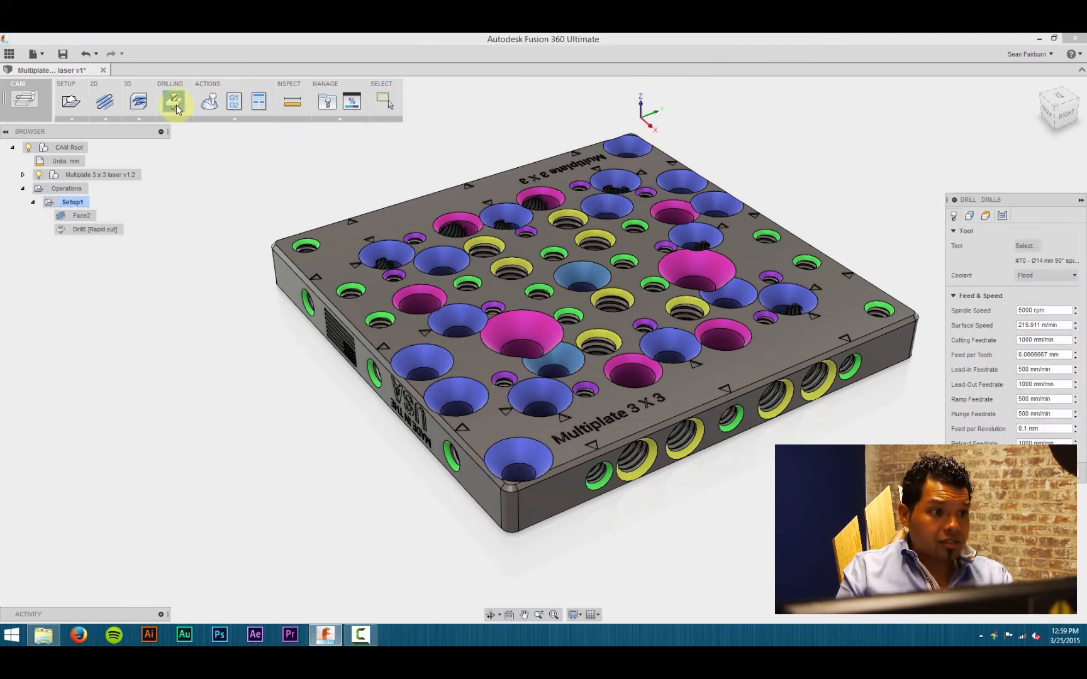
left_click(174, 101)
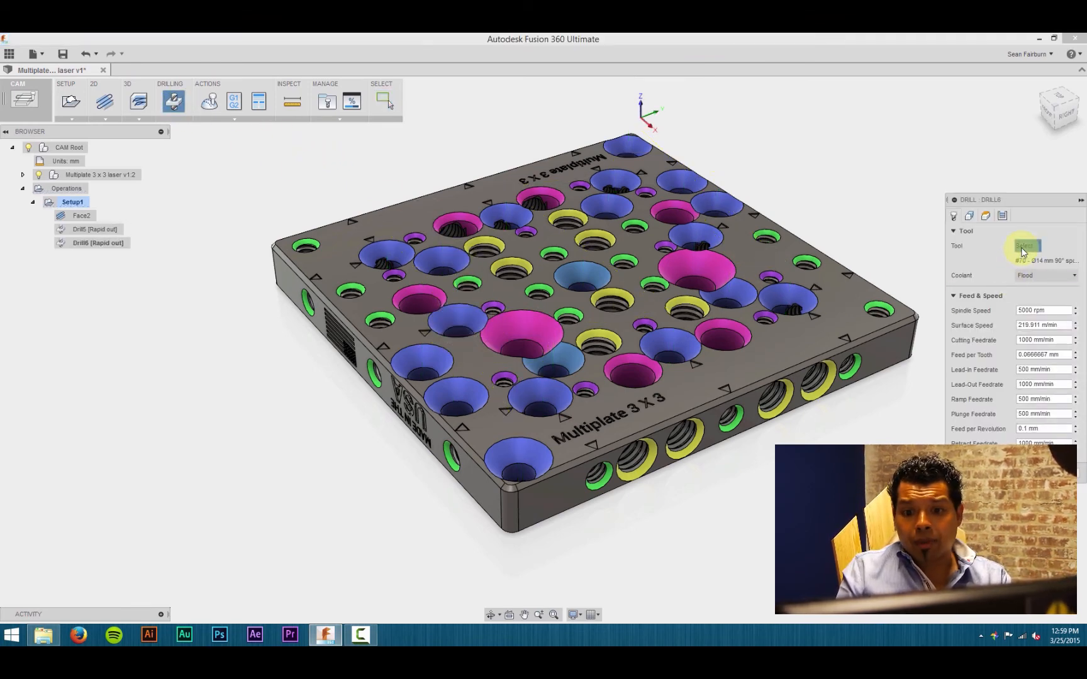
left_click(1025, 249)
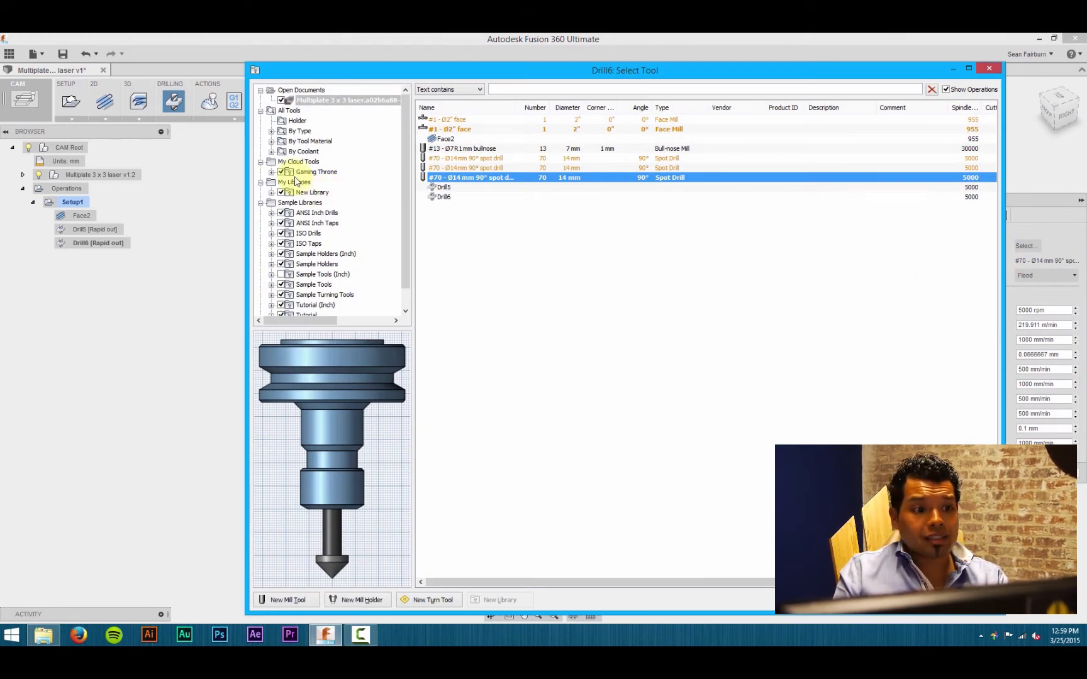
left_click(316, 172)
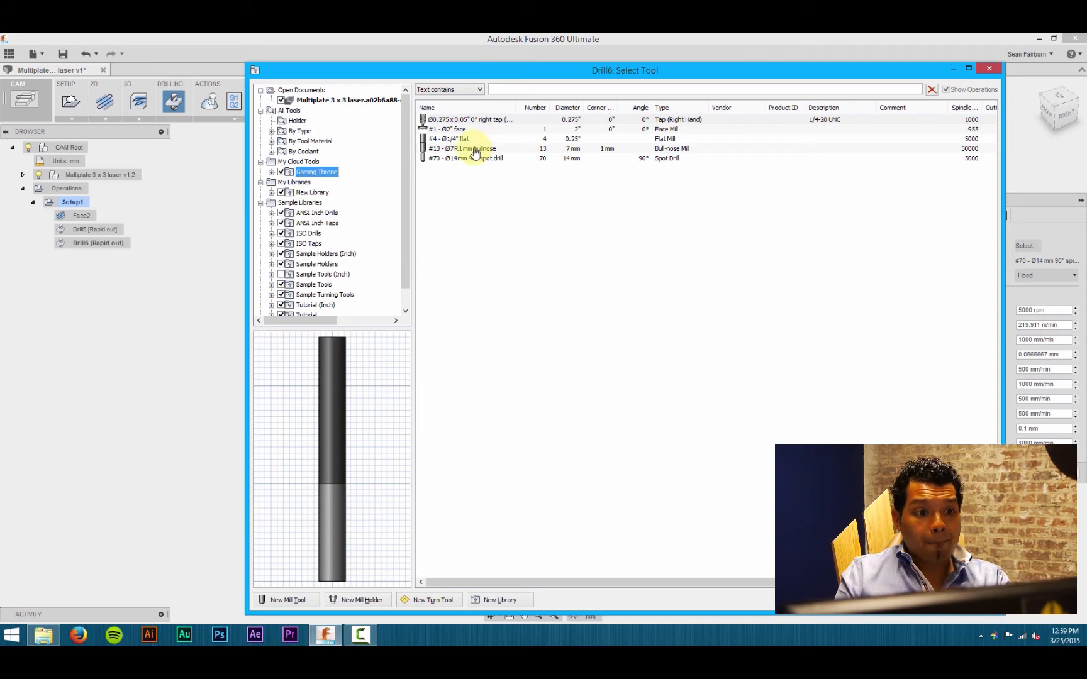
left_click(461, 148)
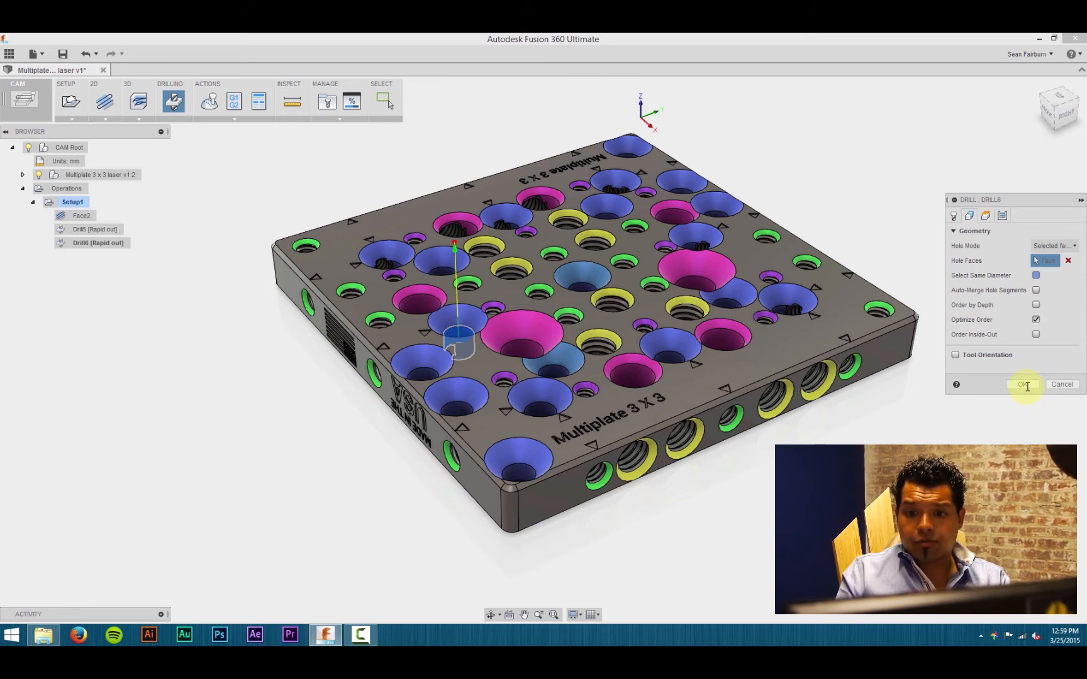
Select another set of same-diameter holes and generate Drill6's toolpath.
left_click(1035, 276)
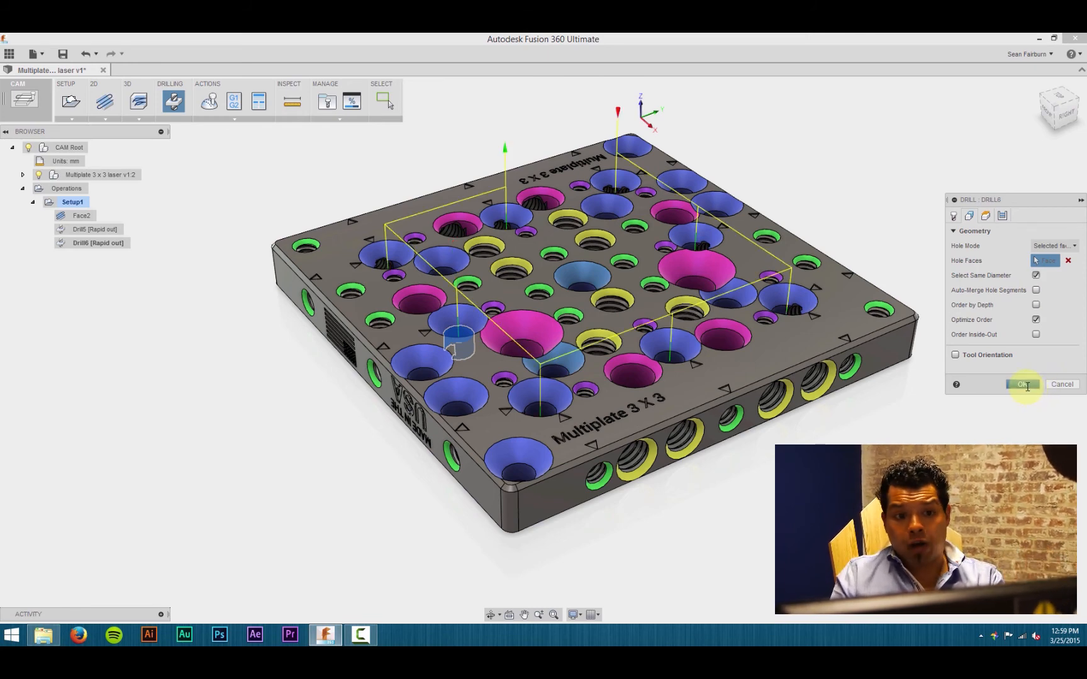
left_click(1023, 385)
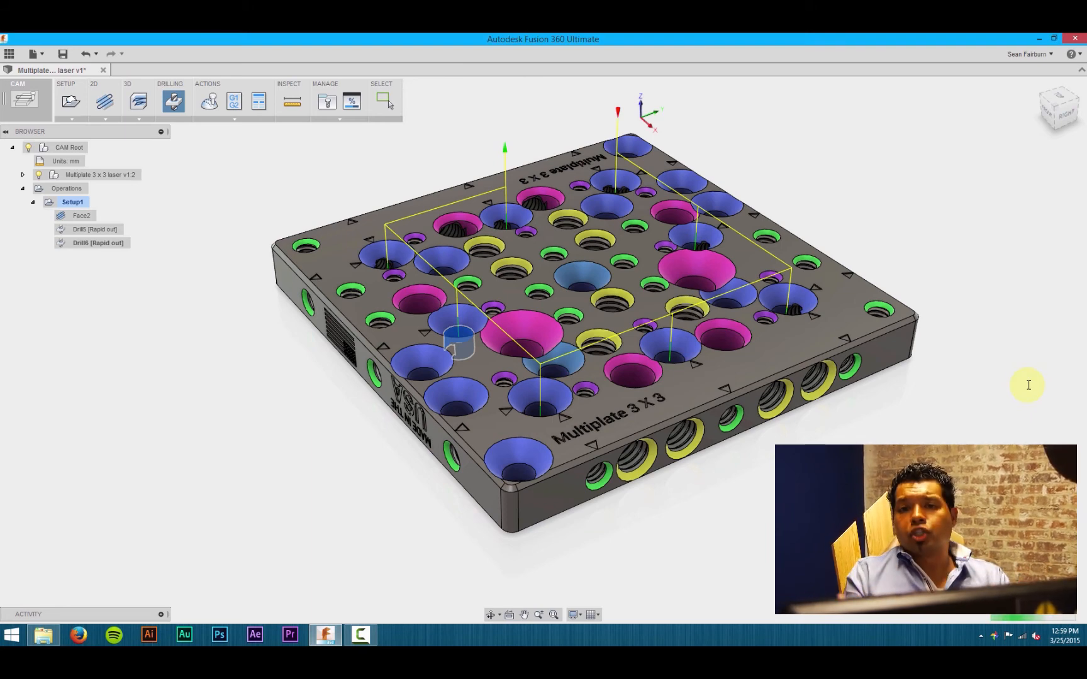
left_click(98, 242)
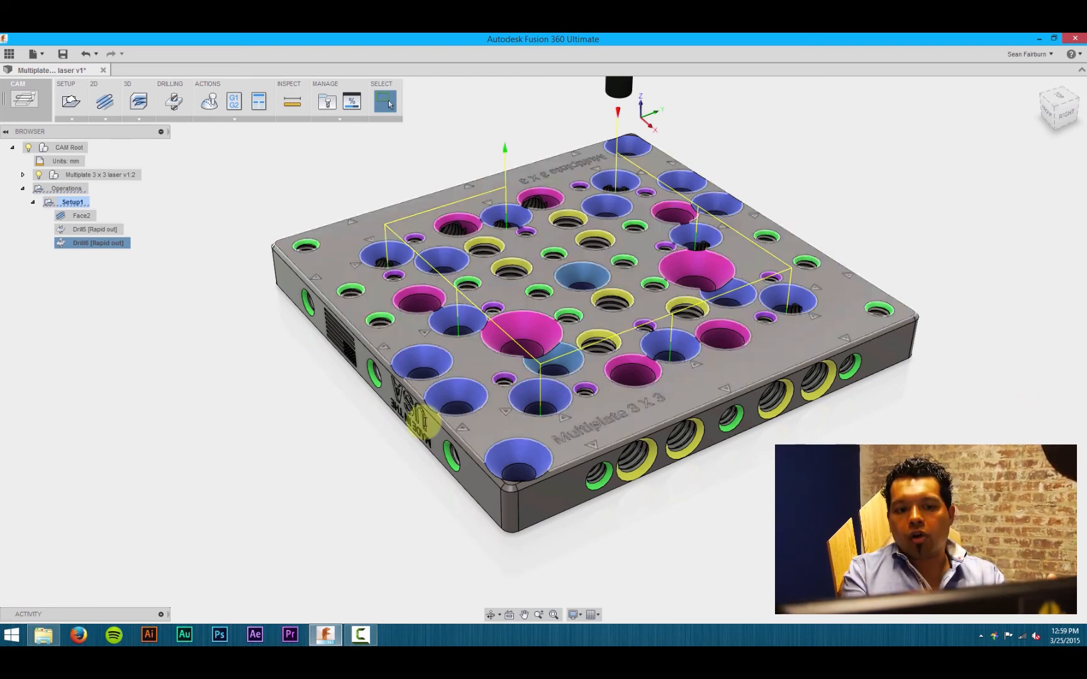
Simulate Setup1, play the simulation, and set Toolpath Mode to Tail.
right_click(73, 202)
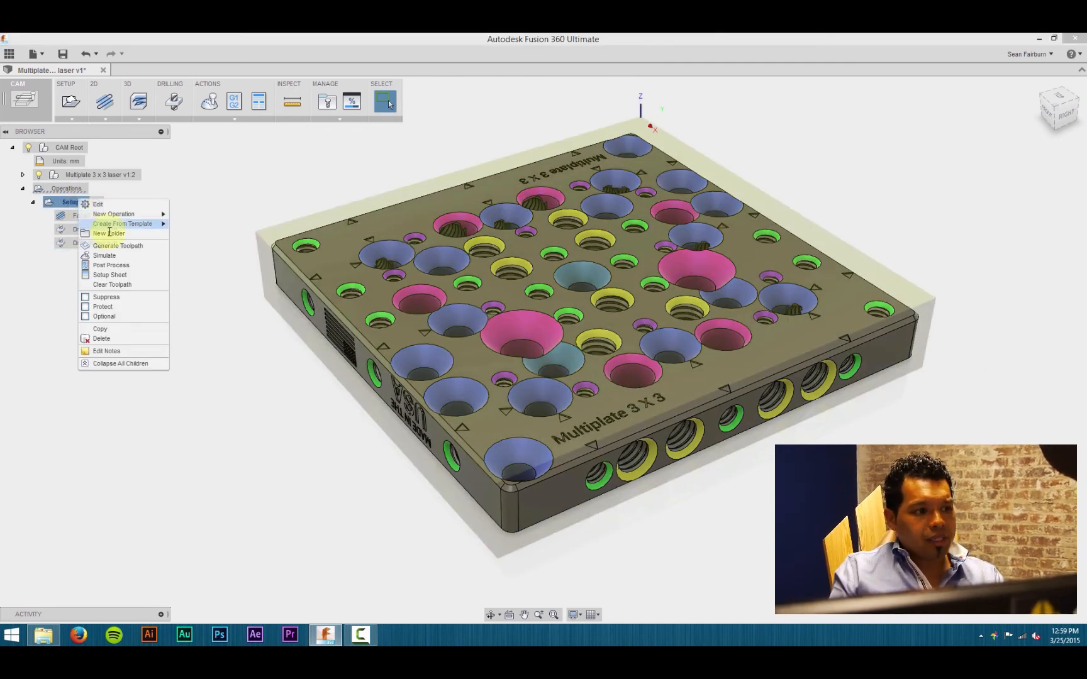
left_click(104, 256)
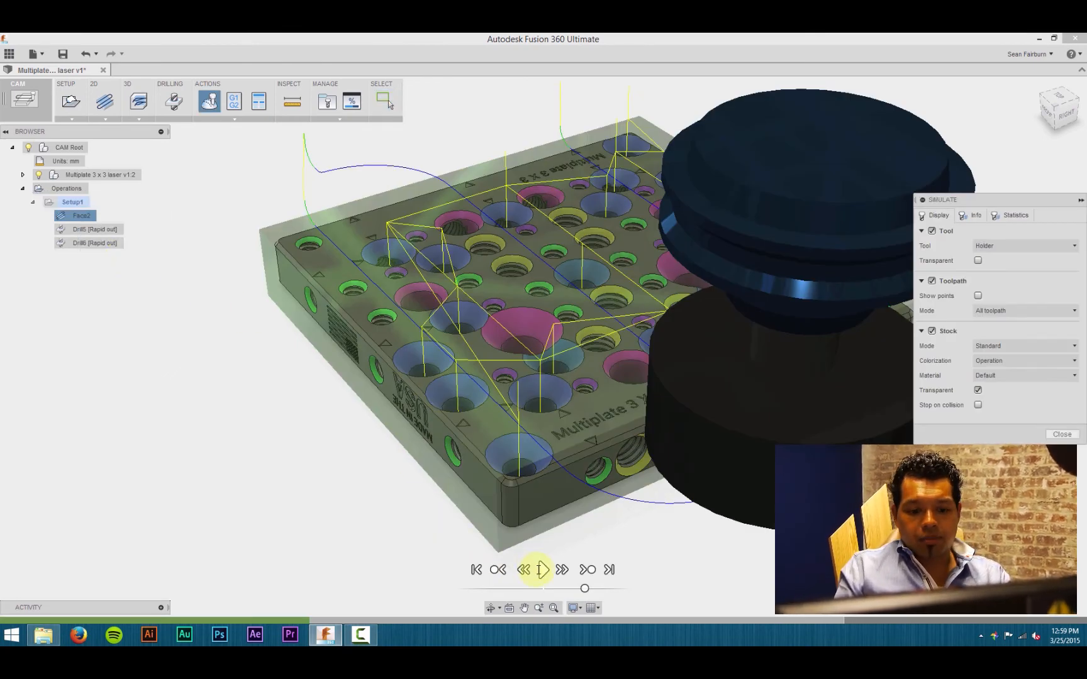
left_click(543, 569)
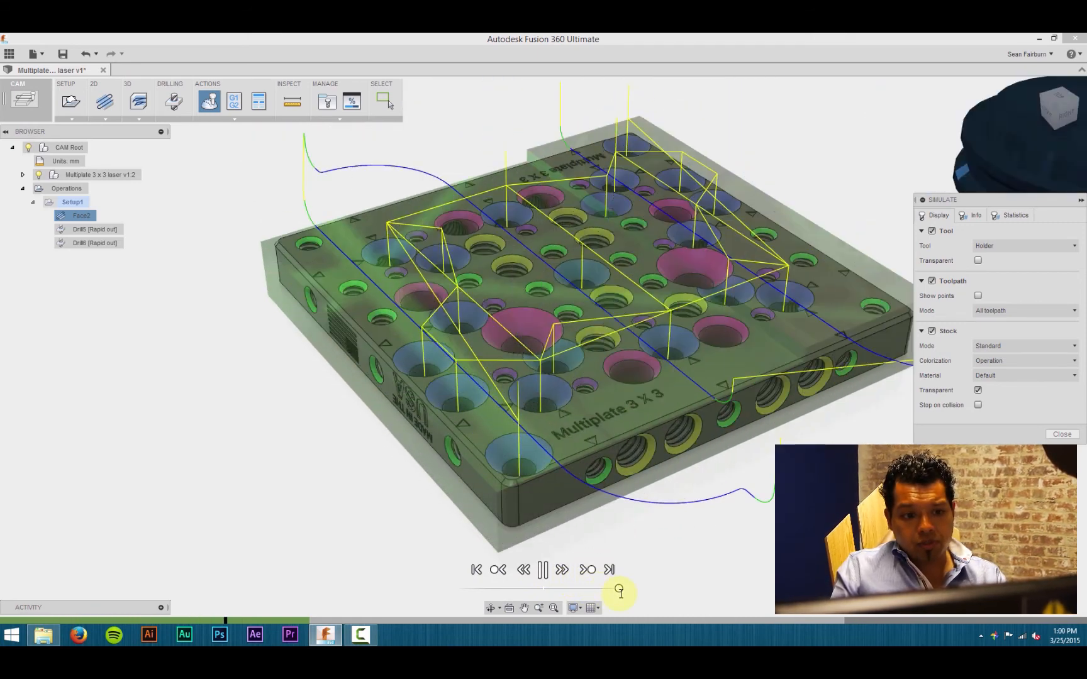
left_click(1024, 311)
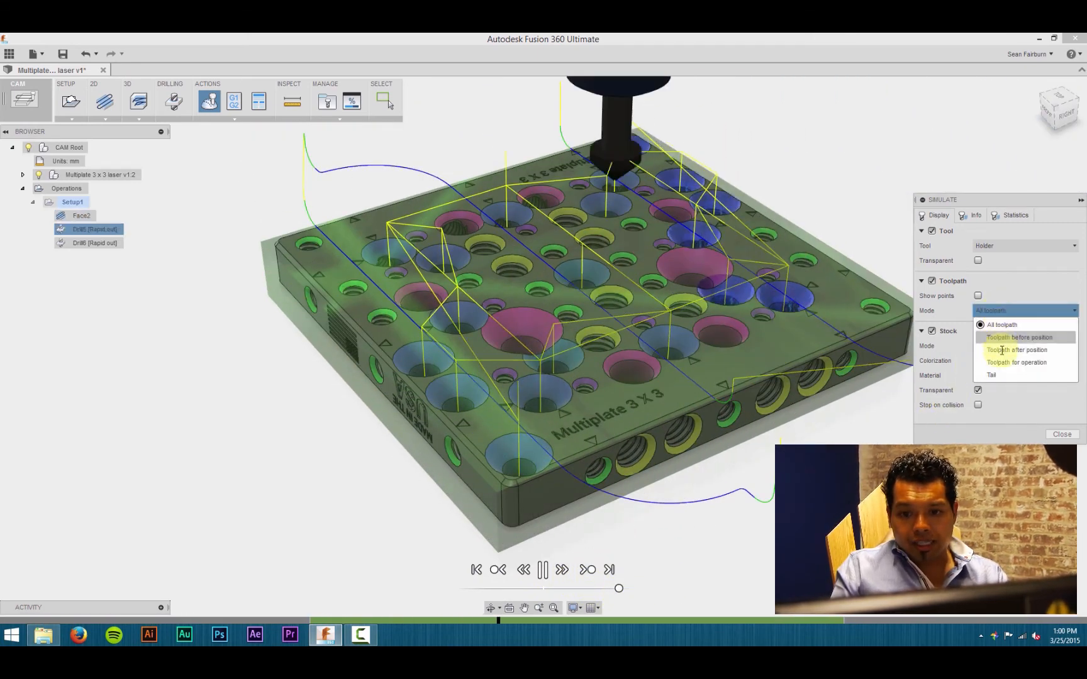
left_click(993, 374)
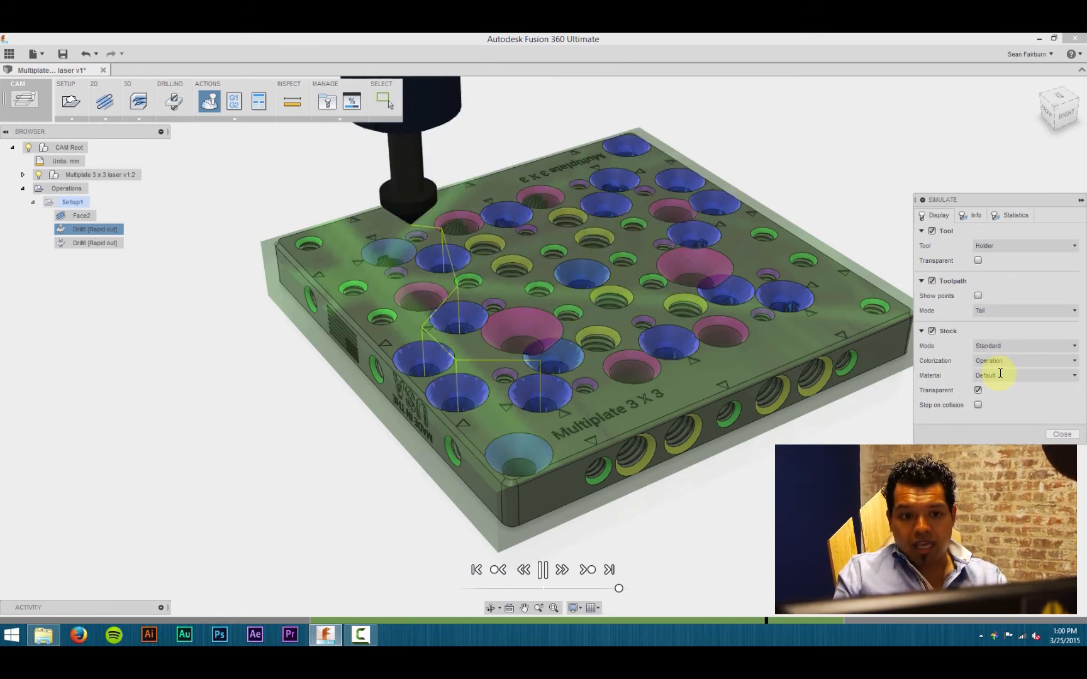